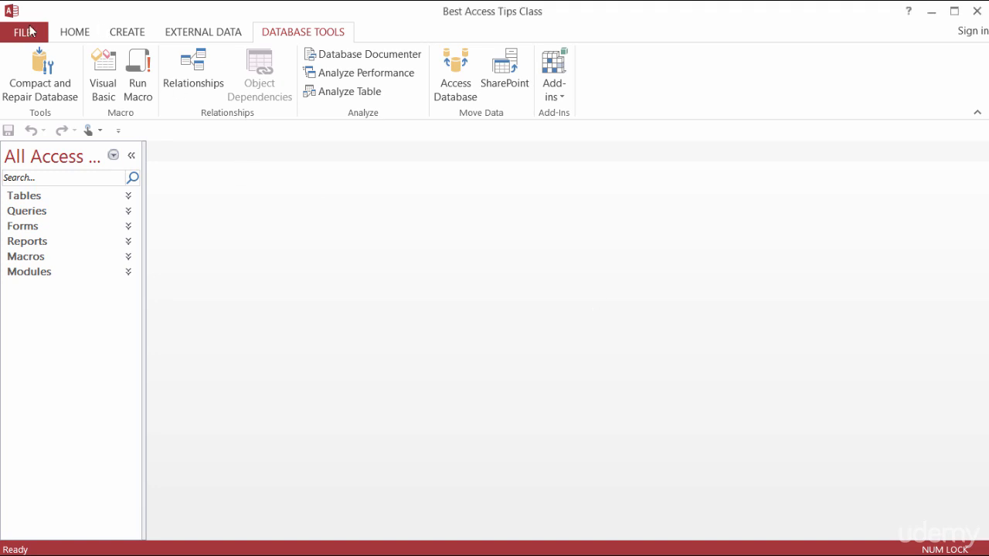
# Show the Current Database settings page in Access Options.
pyautogui.click(25, 30)
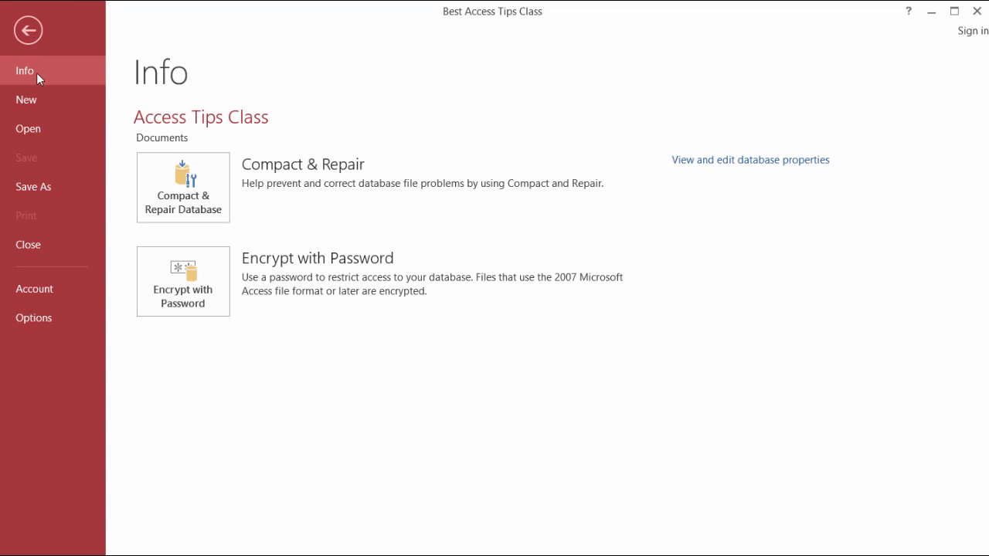
pyautogui.click(34, 318)
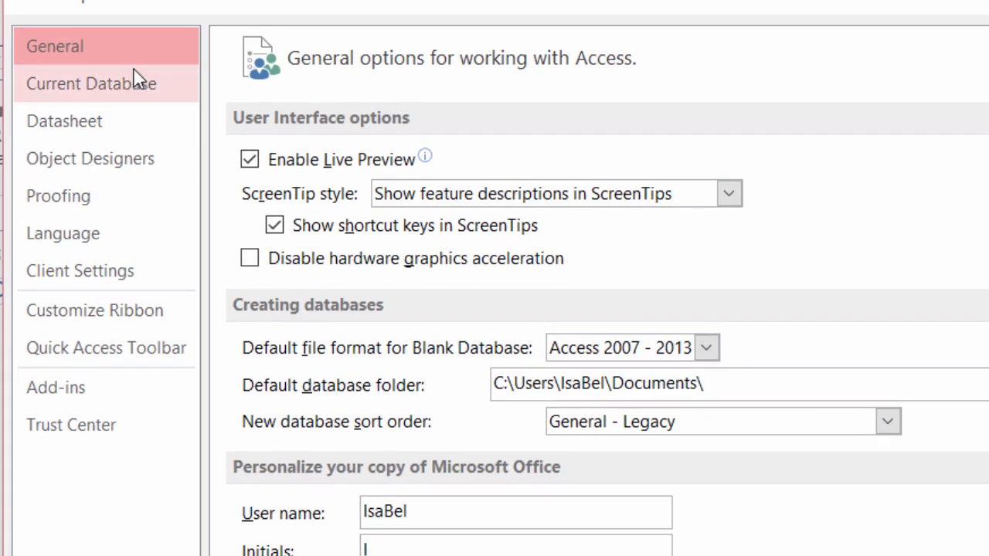
pyautogui.click(90, 84)
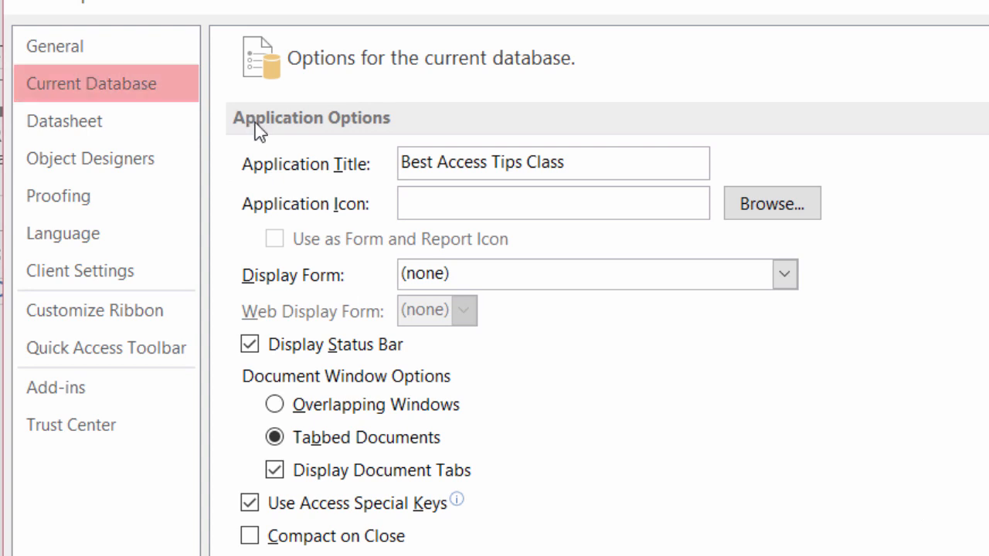
pyautogui.moveTo(363, 147)
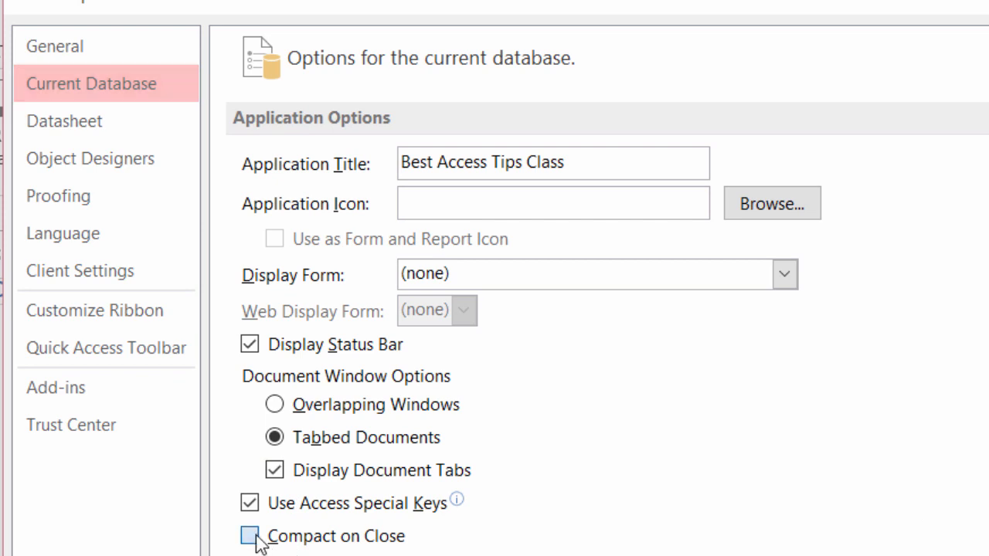
# Enable Compact on Close for the current database.
pyautogui.click(249, 536)
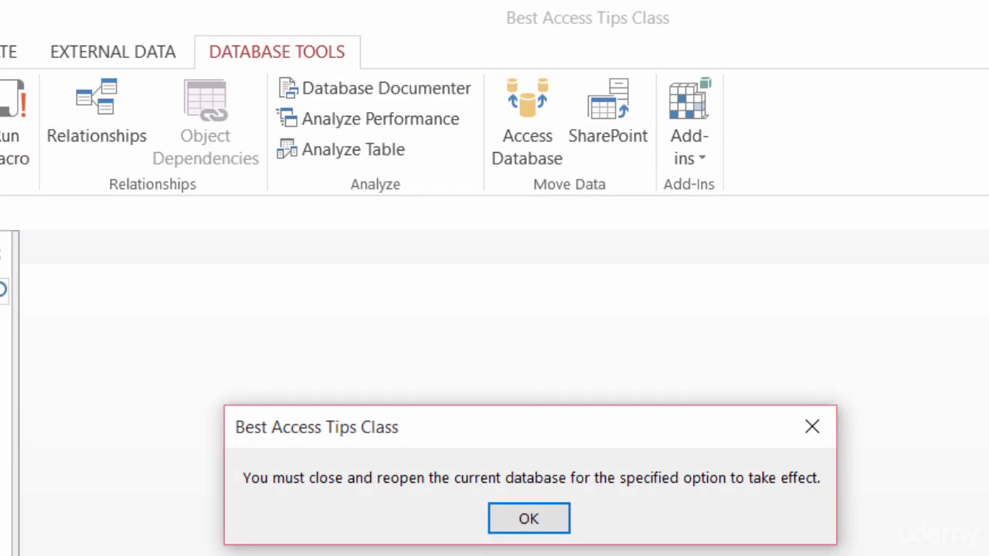
pyautogui.moveTo(451, 551)
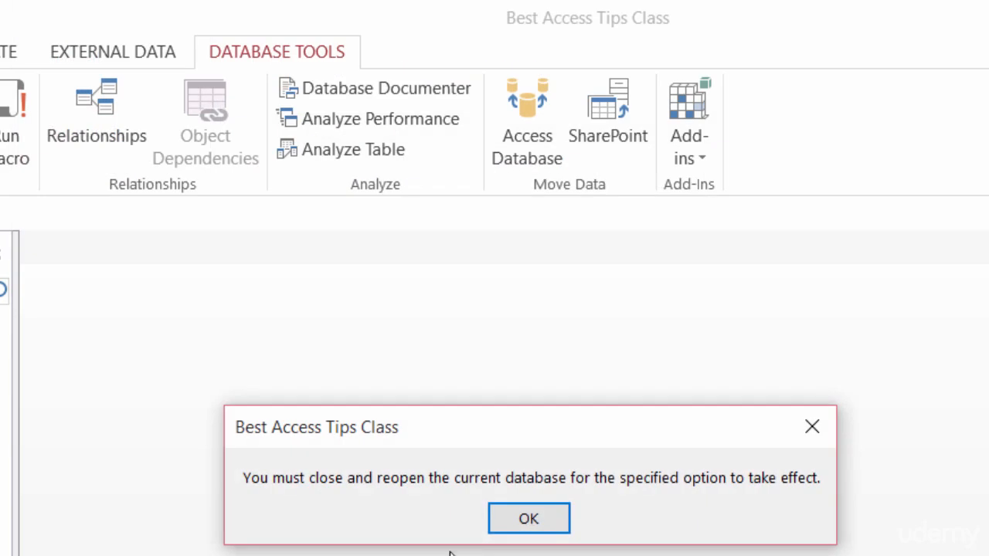
pyautogui.moveTo(738, 519)
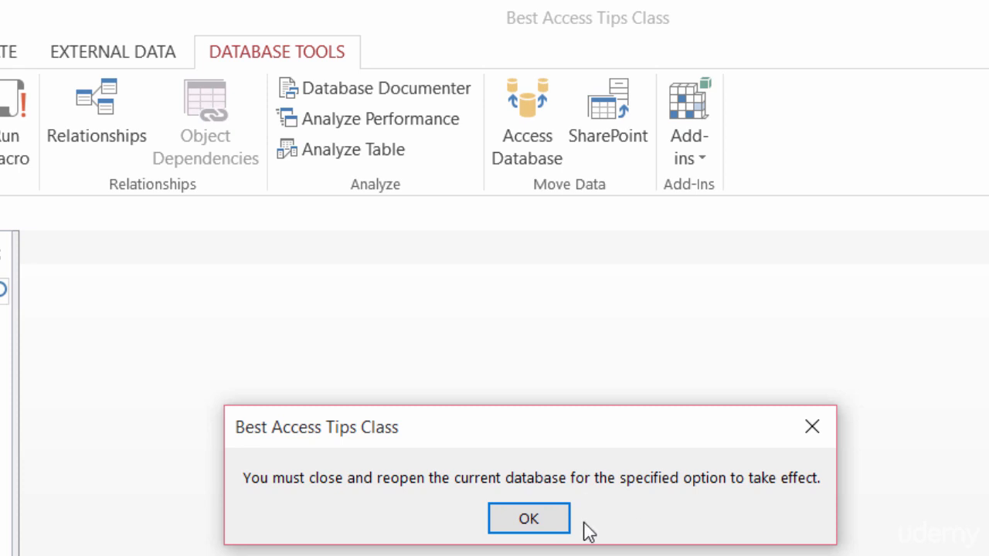
# Acknowledge the notice that the database must be reopened for Compact on Close.
pyautogui.click(529, 519)
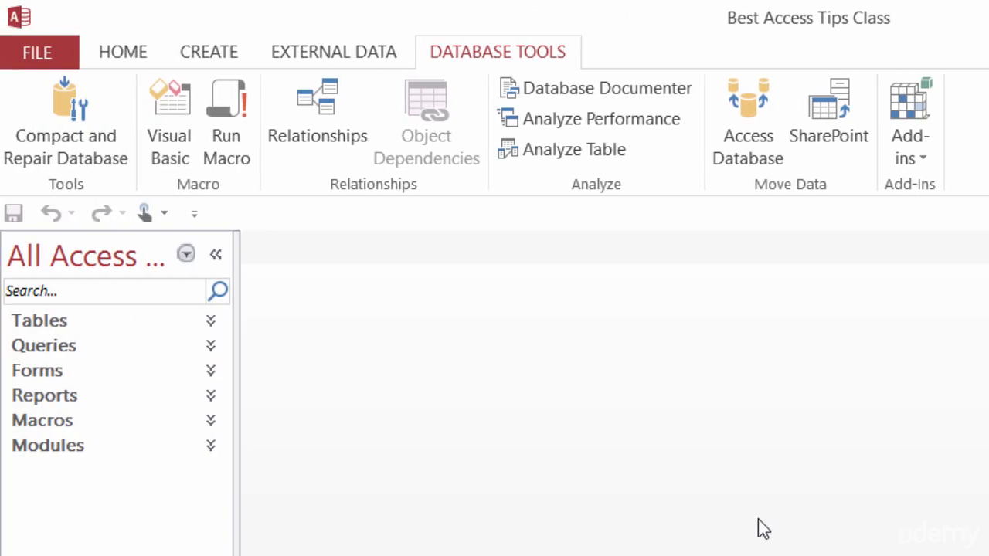
pyautogui.moveTo(287, 256)
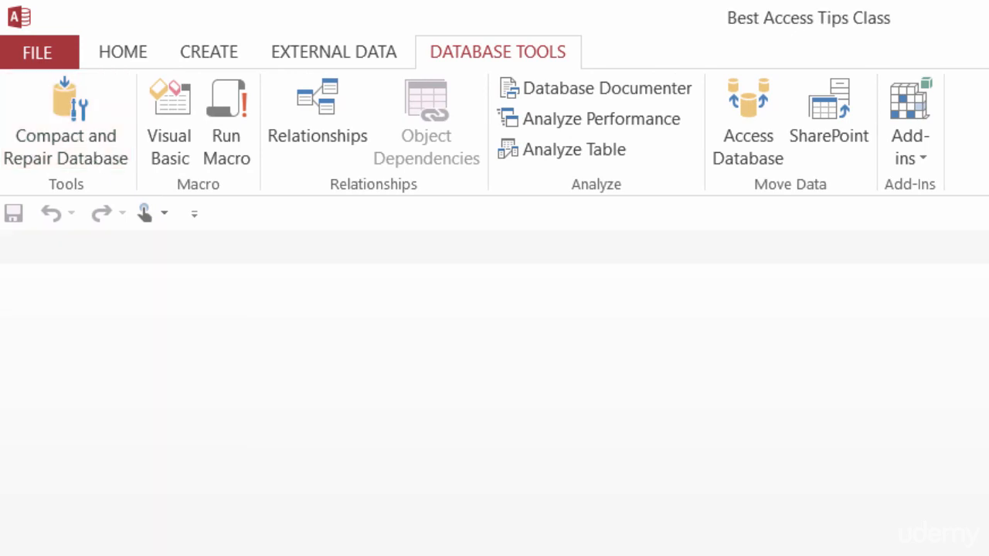
# Return to the Home ribbon with clipboard, sort and record commands.
pyautogui.click(124, 53)
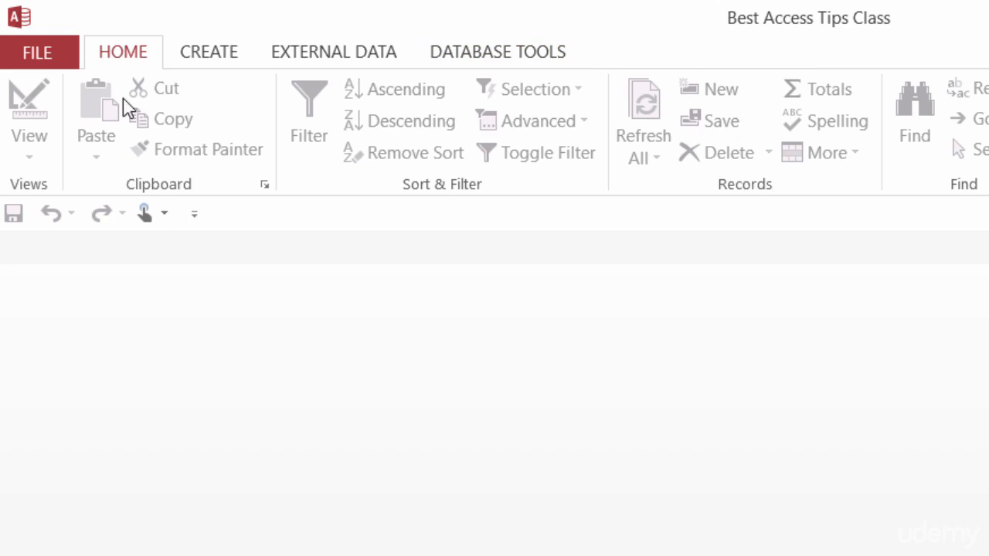
pyautogui.moveTo(723, 337)
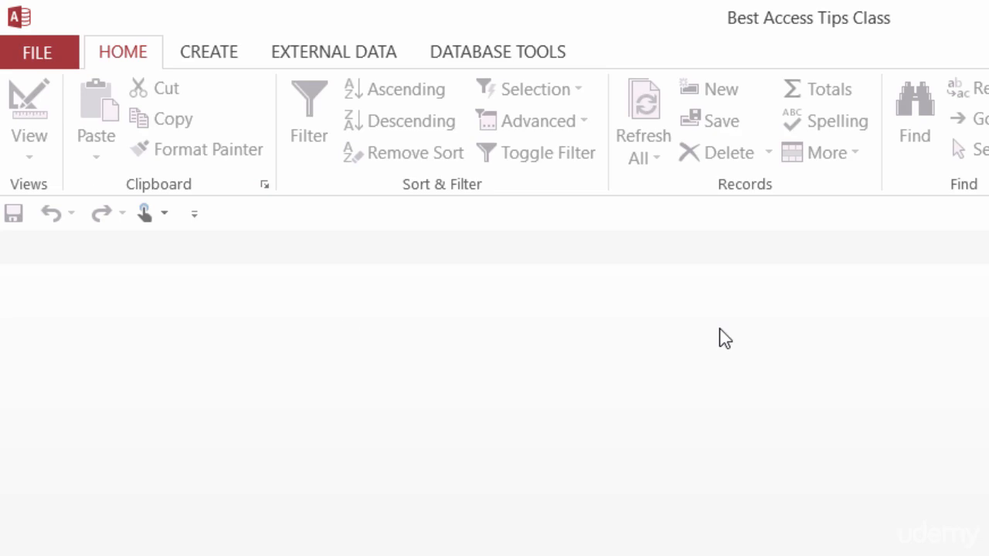